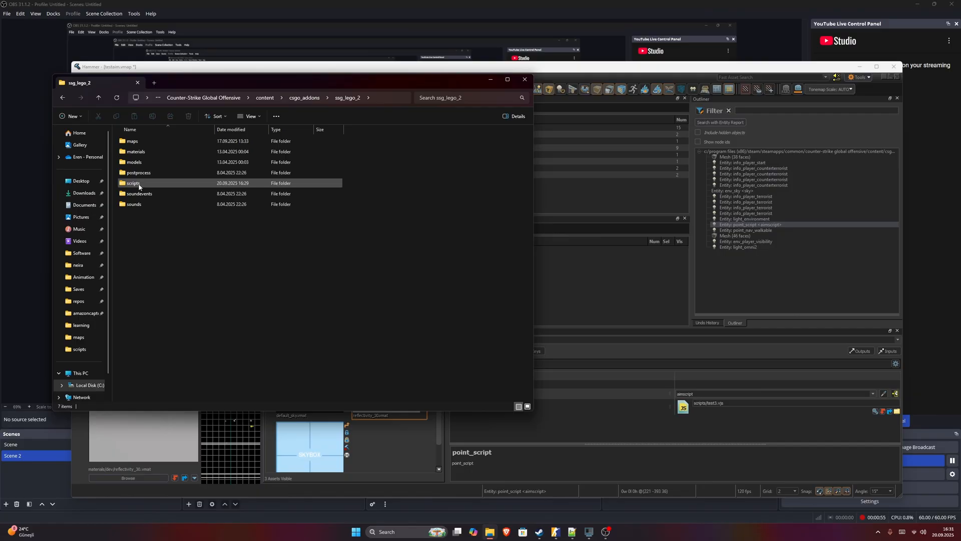
# - Make a new text document named tutorial.js in the scripts folder, accepting the extension change
pyautogui.doubleClick(133, 183)
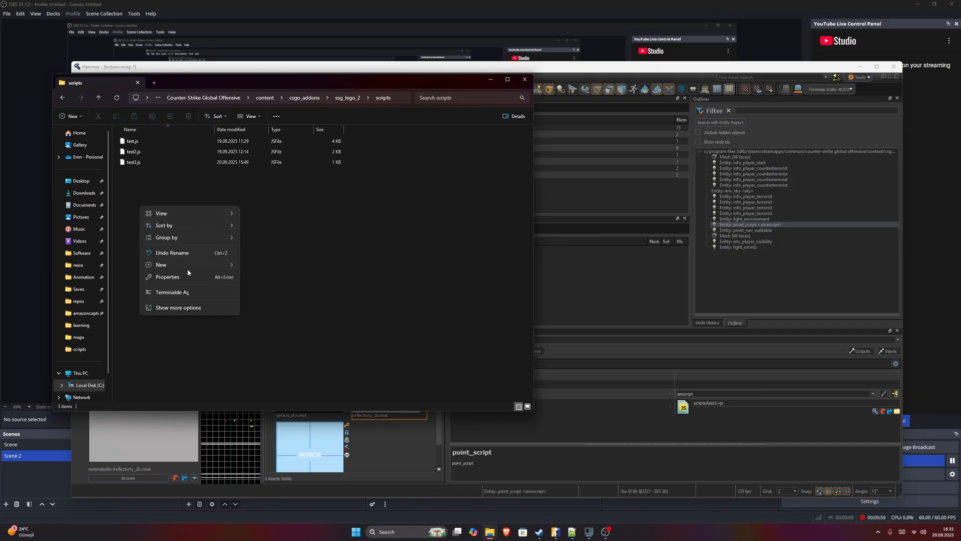
pyautogui.click(162, 264)
pyautogui.write('tutorial.txt')
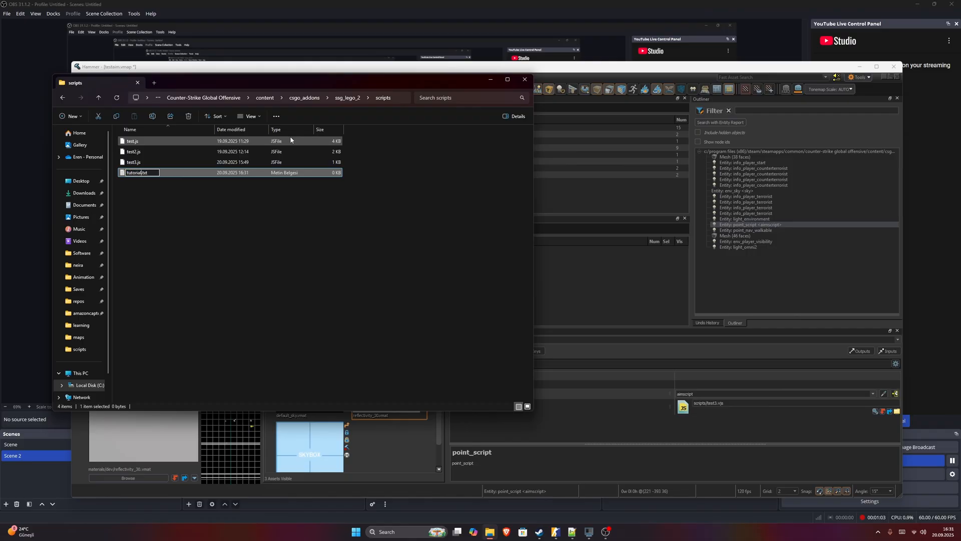
pyautogui.press('Return')
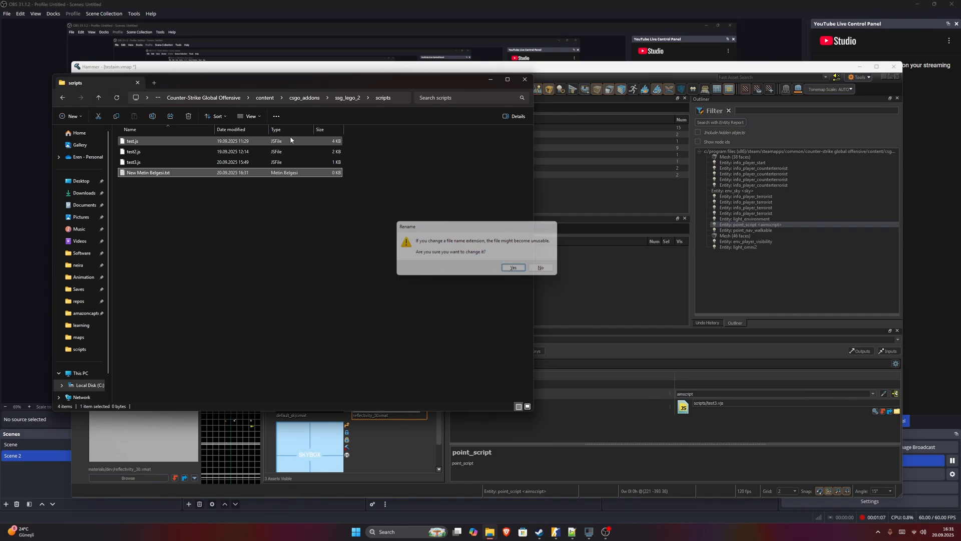
pyautogui.click(512, 267)
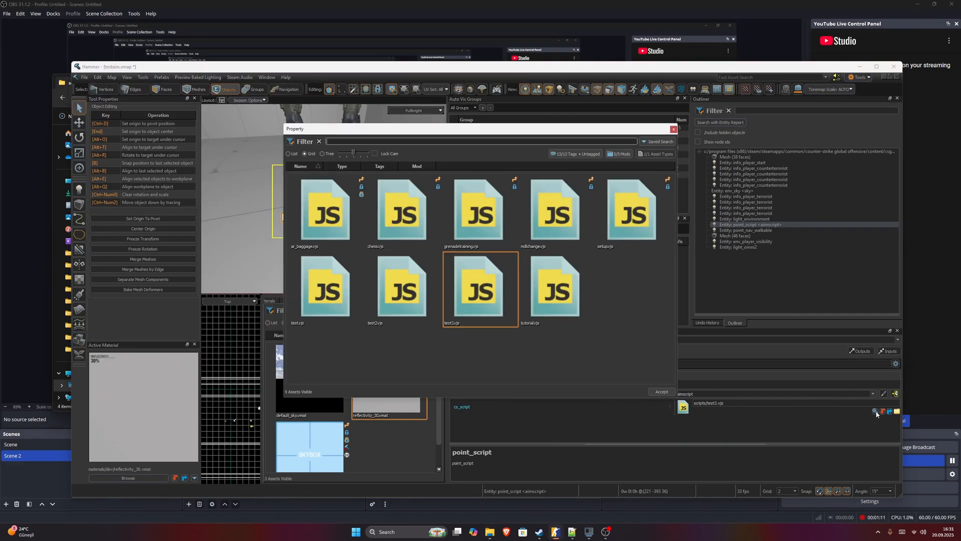
# - Pick tutorial.vjs in the cs_script asset browser and accept it
pyautogui.click(554, 289)
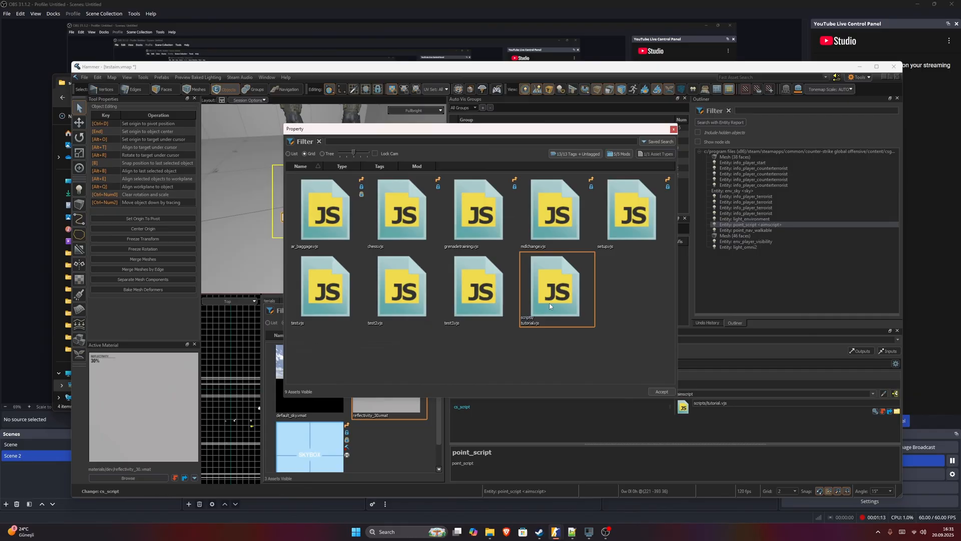
pyautogui.click(661, 391)
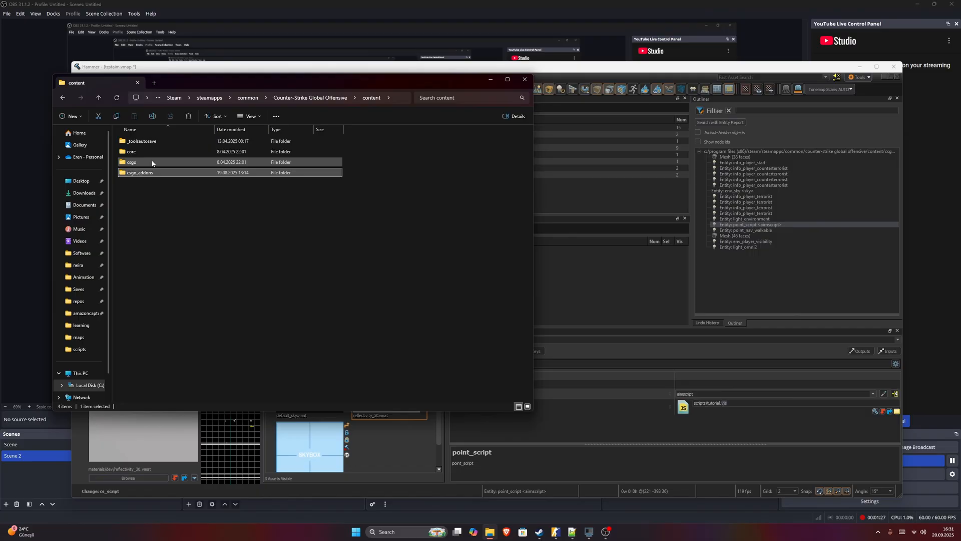
# - Browse into csgo's editor zoo scripts, peek into the types folder, and return to scripts
pyautogui.doubleClick(132, 161)
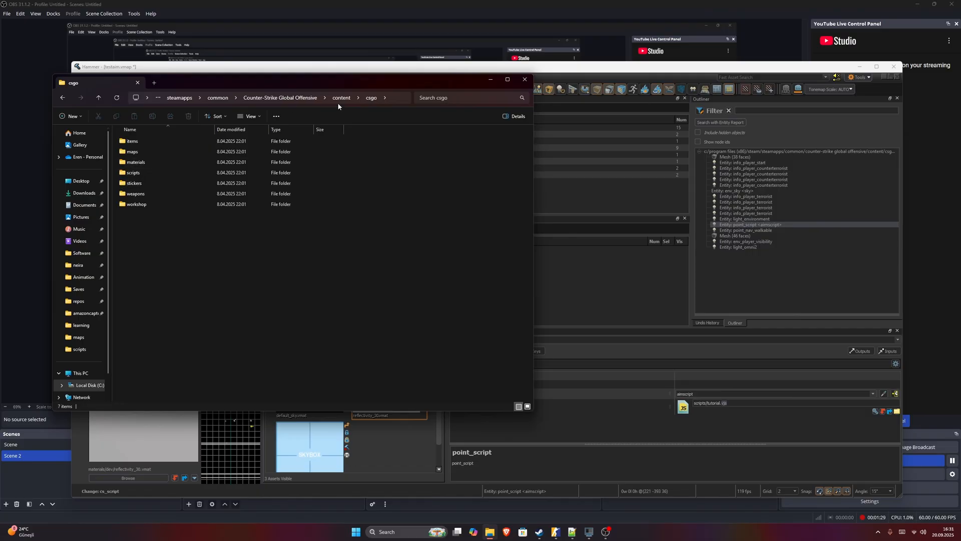
pyautogui.click(133, 172)
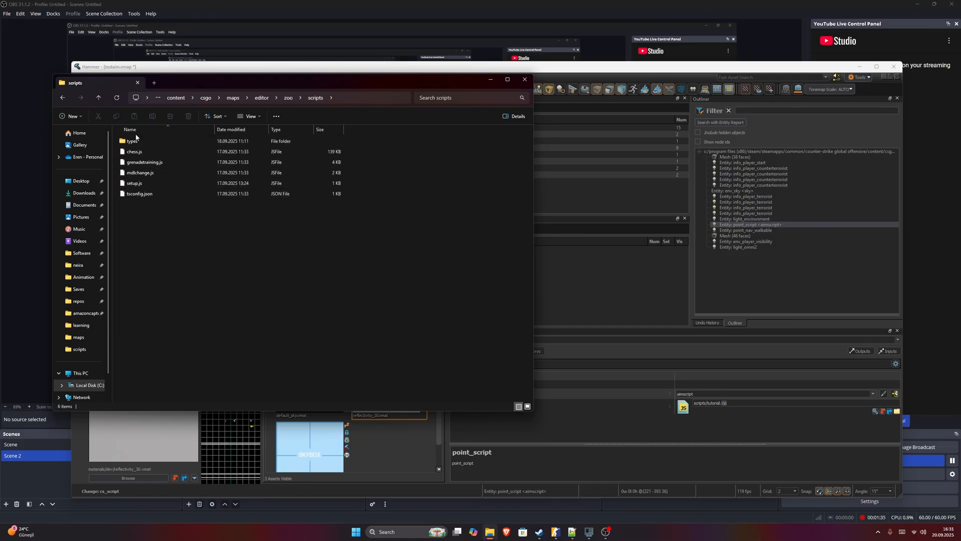
pyautogui.doubleClick(133, 140)
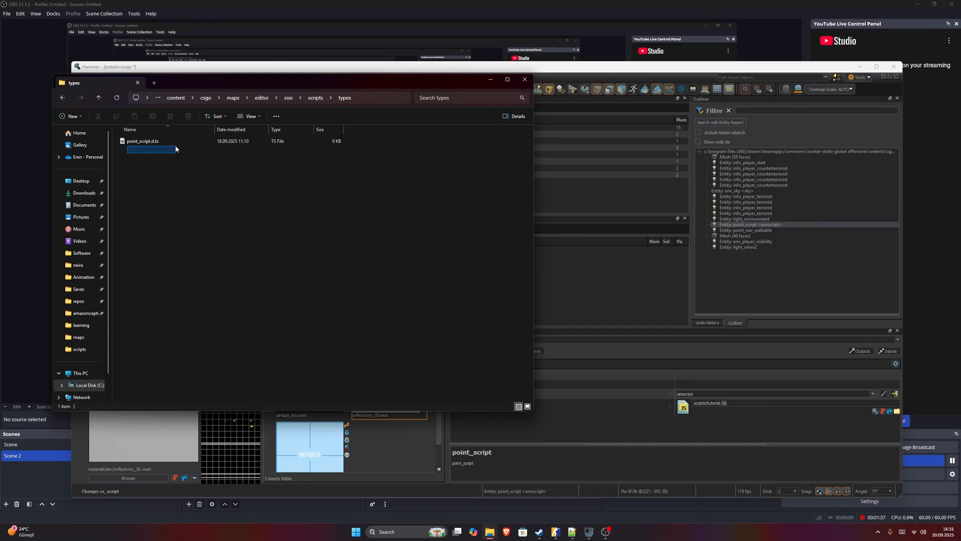
pyautogui.click(98, 98)
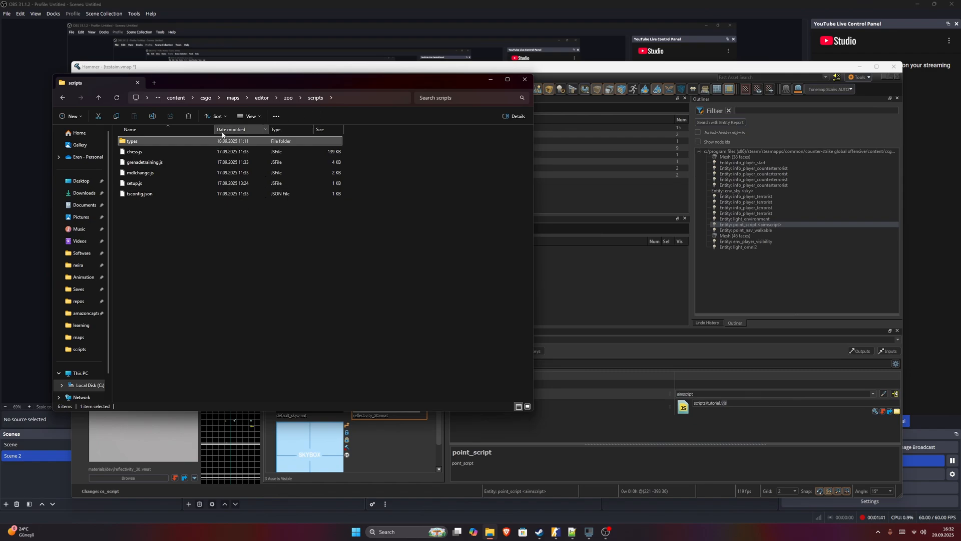
pyautogui.moveTo(240, 129)
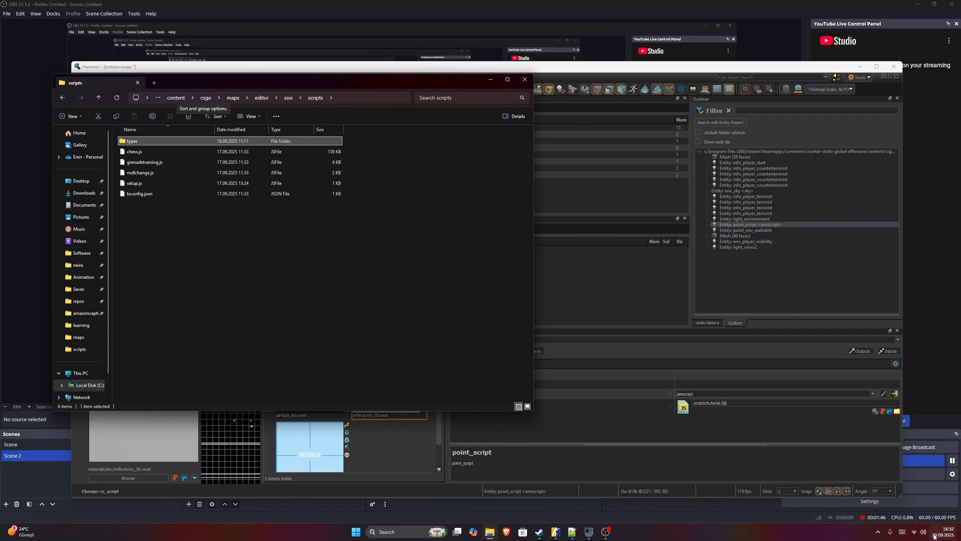
pyautogui.moveTo(288, 124)
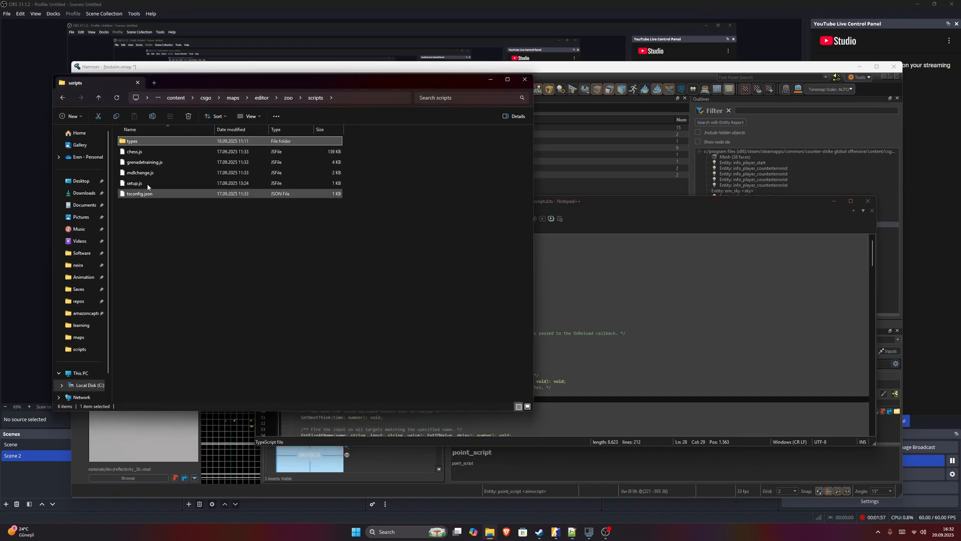
# - Open tutorial.js in Notepad++, skim point_script.d.ts and grenadetraining.js, then return to tutorial.js
pyautogui.scroll(-3)
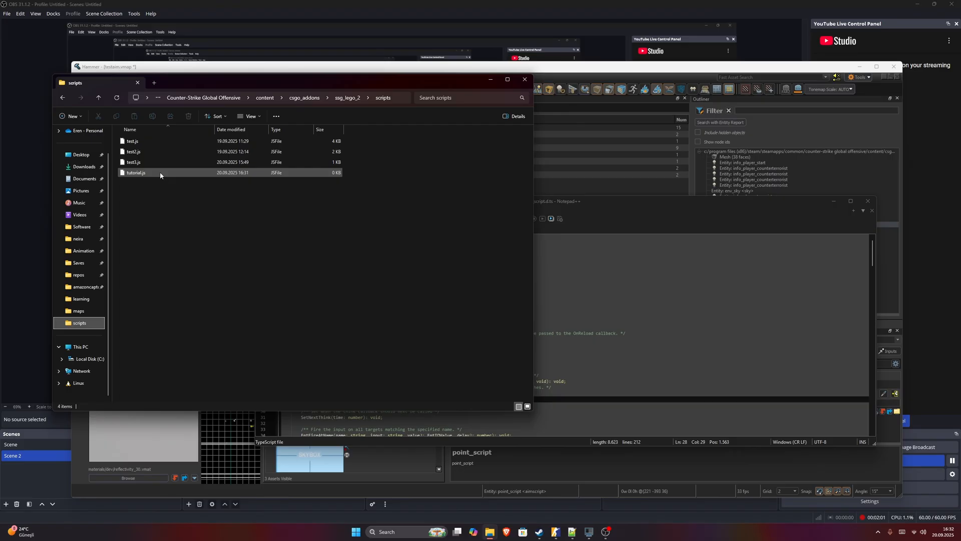
pyautogui.doubleClick(135, 173)
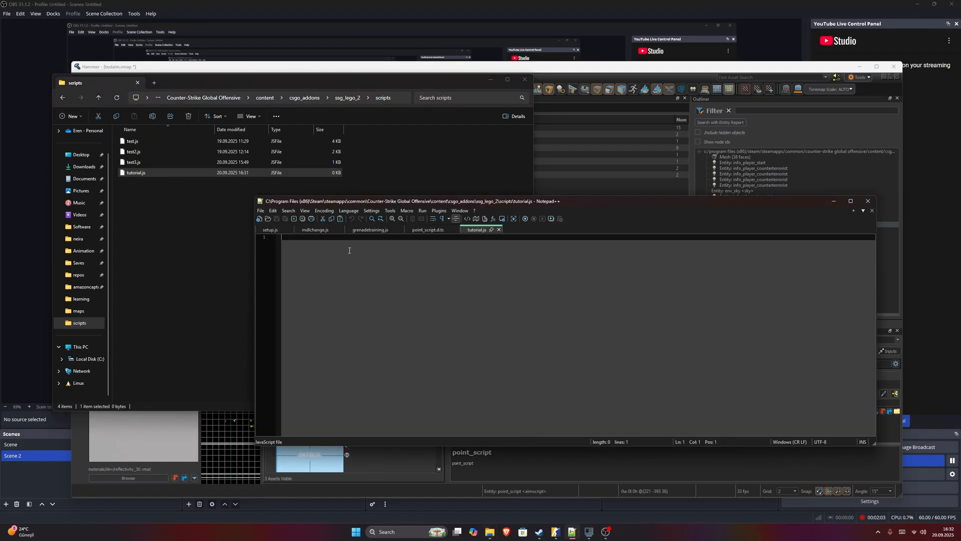
pyautogui.moveTo(444, 240)
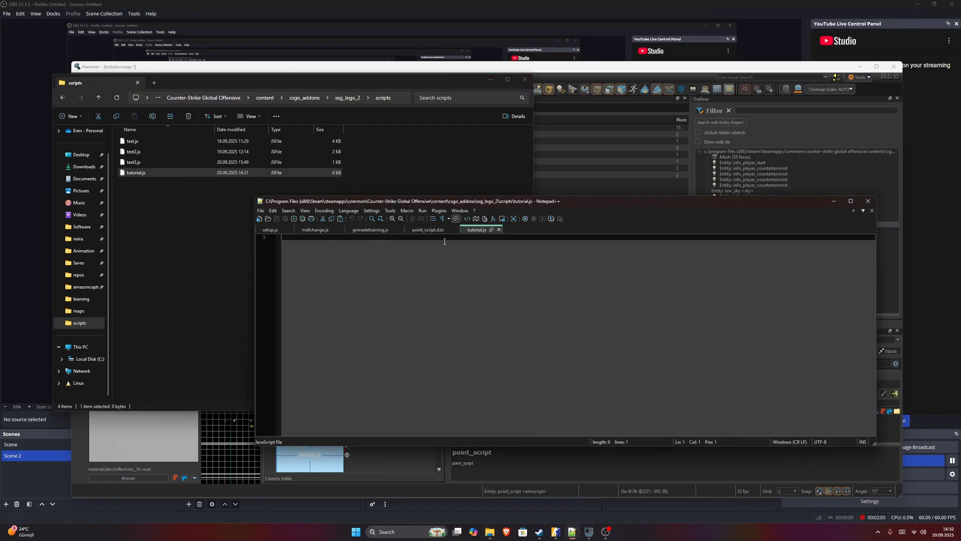
pyautogui.click(426, 230)
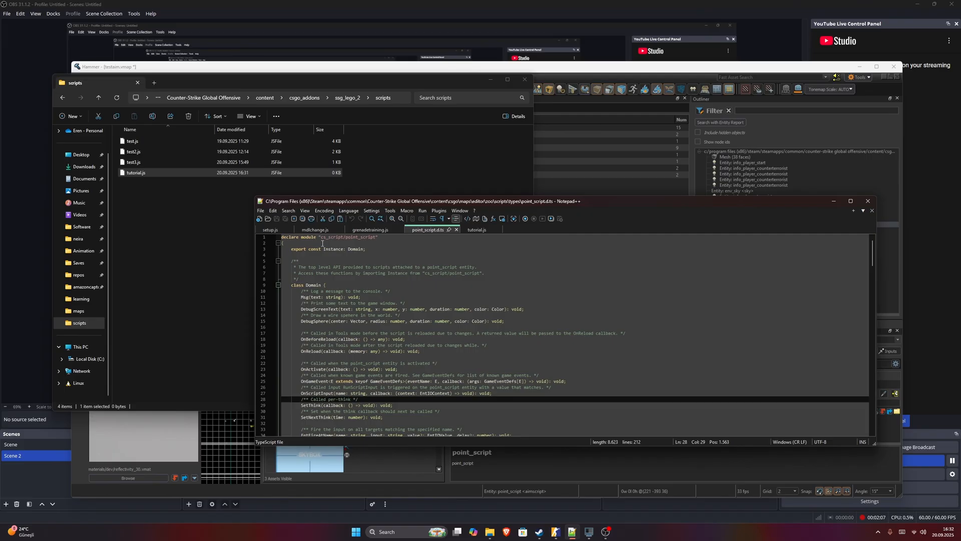
pyautogui.scroll(-3)
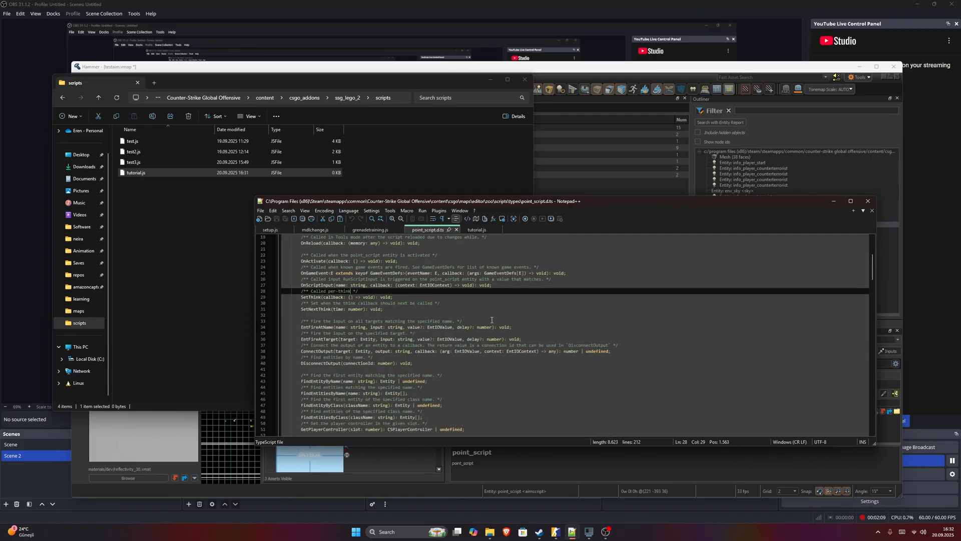
pyautogui.scroll(3)
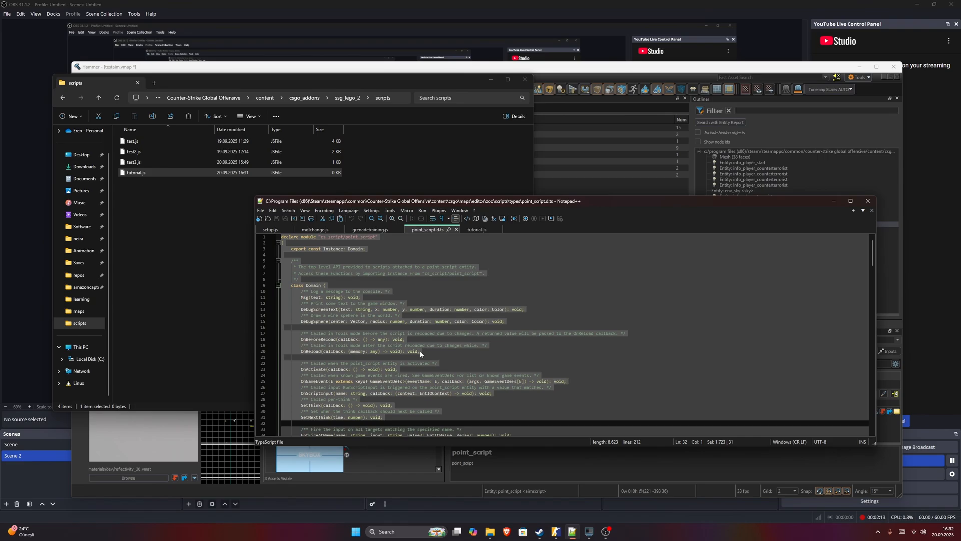
pyautogui.scroll(-3)
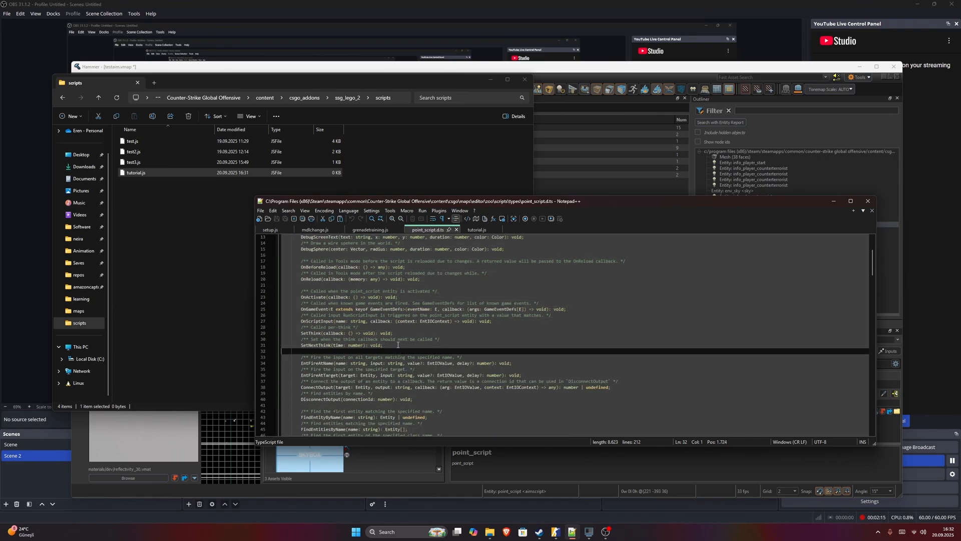
pyautogui.click(368, 229)
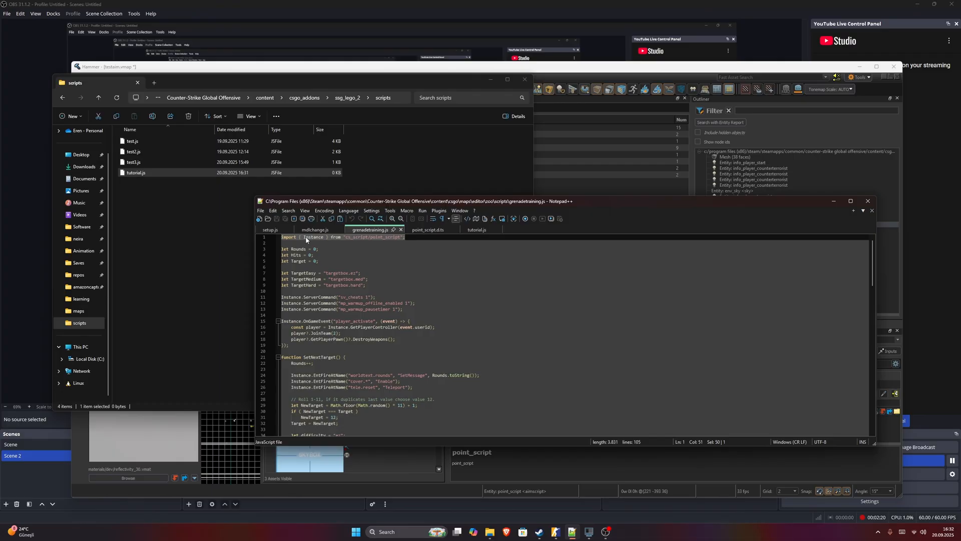
pyautogui.click(477, 229)
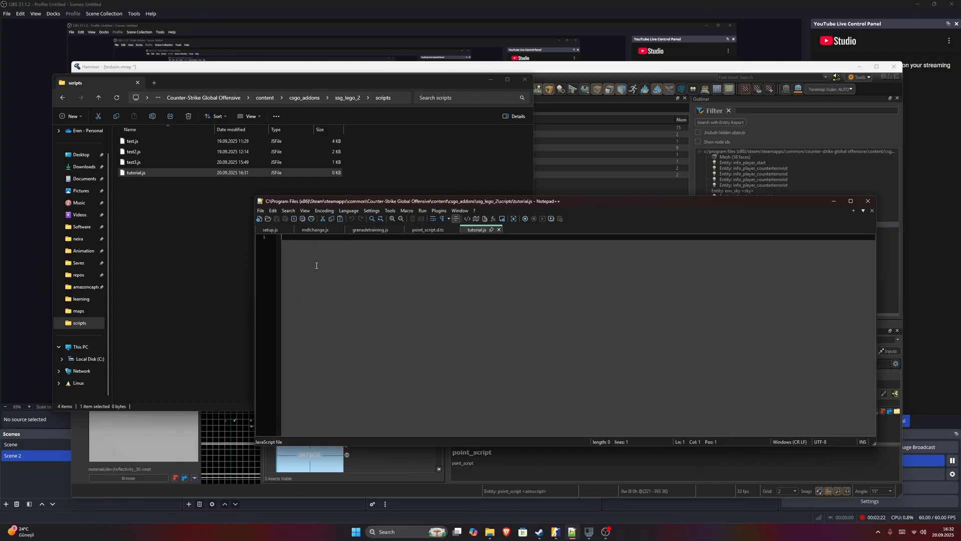
# - Add 'import { Instance } from "cs_script/point_script";', save, and start 'Instance.' below
pyautogui.write('import { Instance } from "cs_script/point_script";')
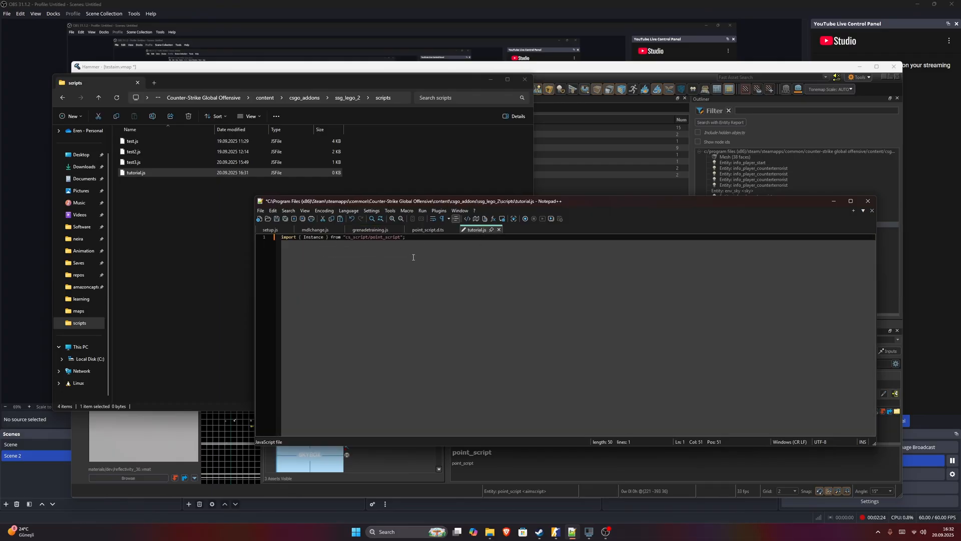
pyautogui.press('Return')
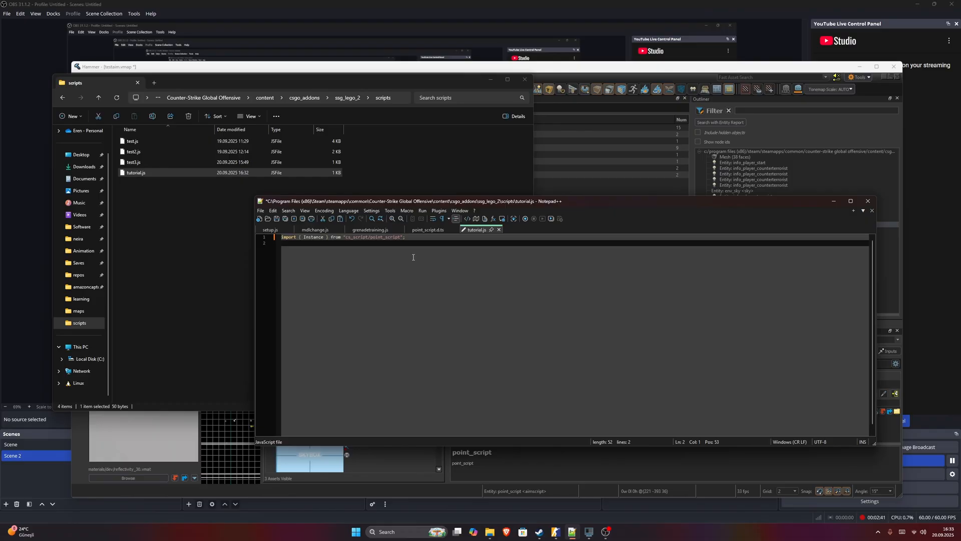
pyautogui.press('Enter')
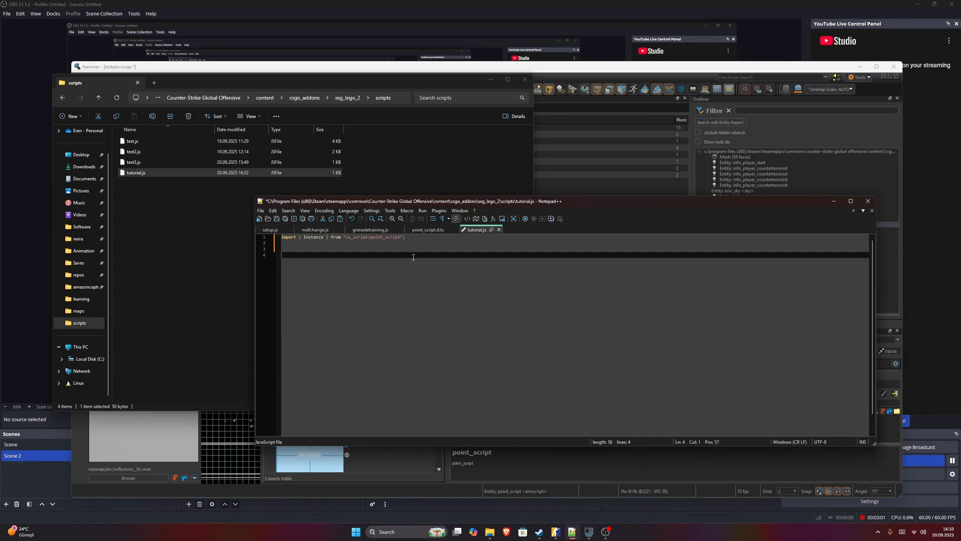
pyautogui.press('Backspace')
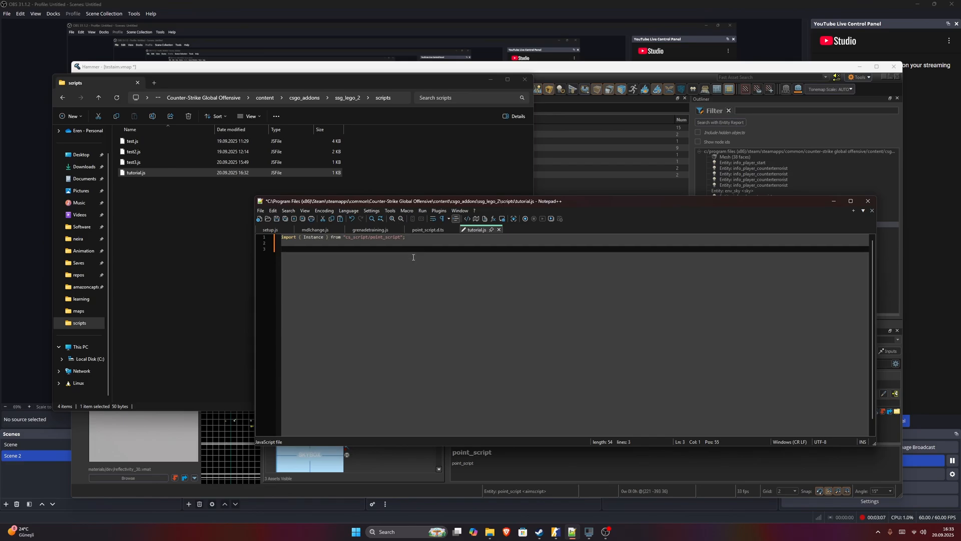
pyautogui.write('Instance.')
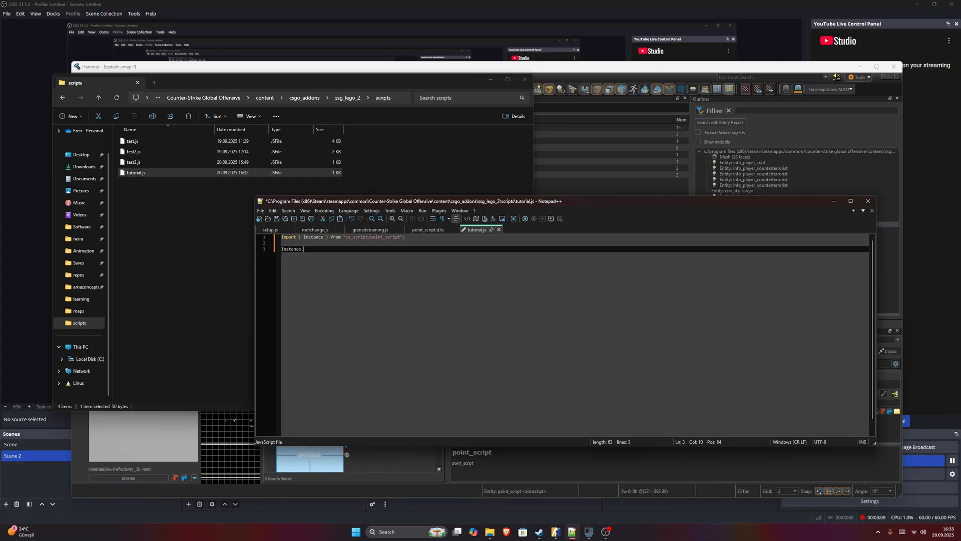
# - Start the SetThink call and check the think function definition in point_script.d.ts
pyautogui.write('SetThink(() => {')
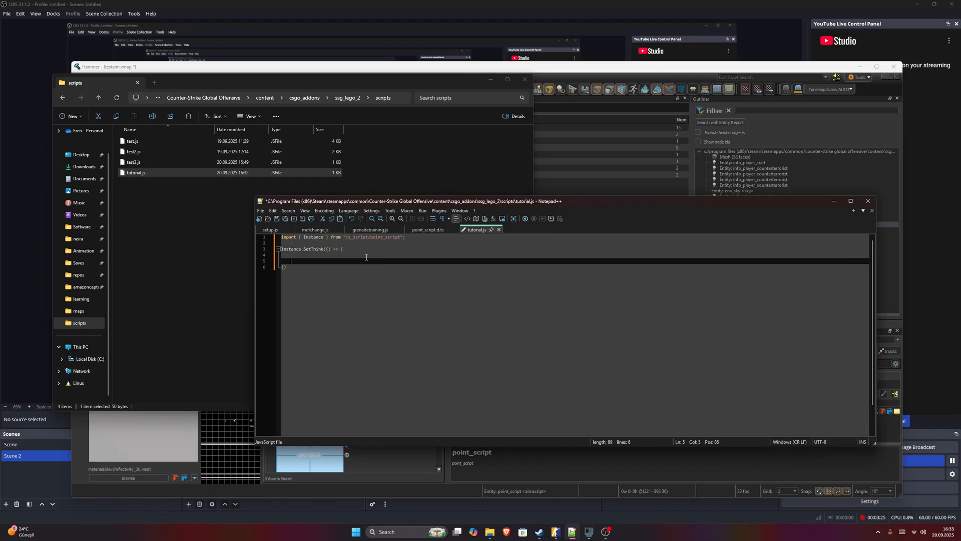
pyautogui.click(427, 230)
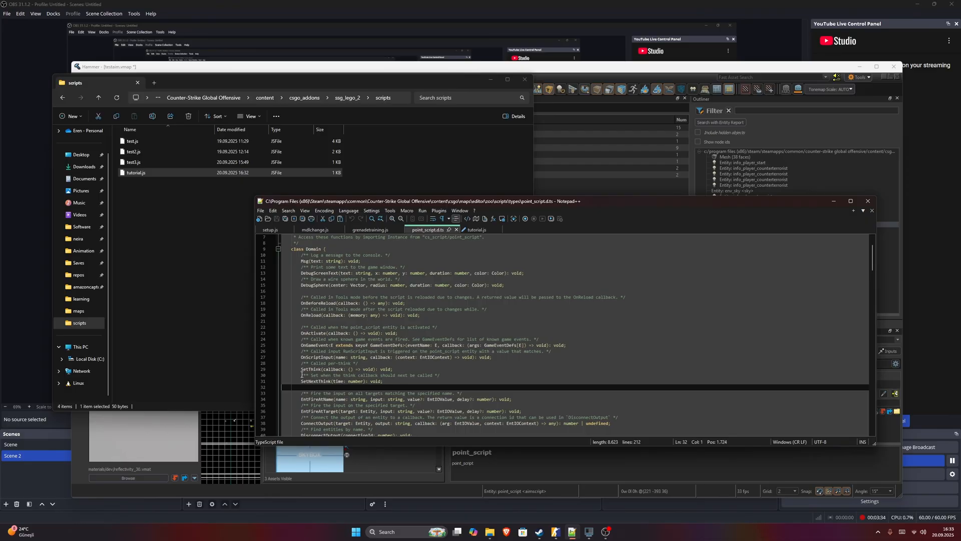
pyautogui.click(364, 363)
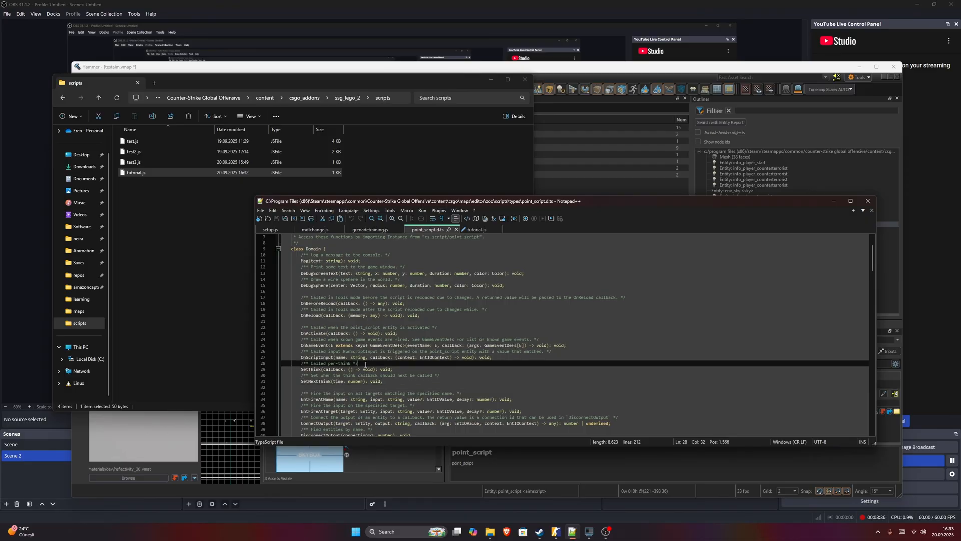
pyautogui.click(476, 230)
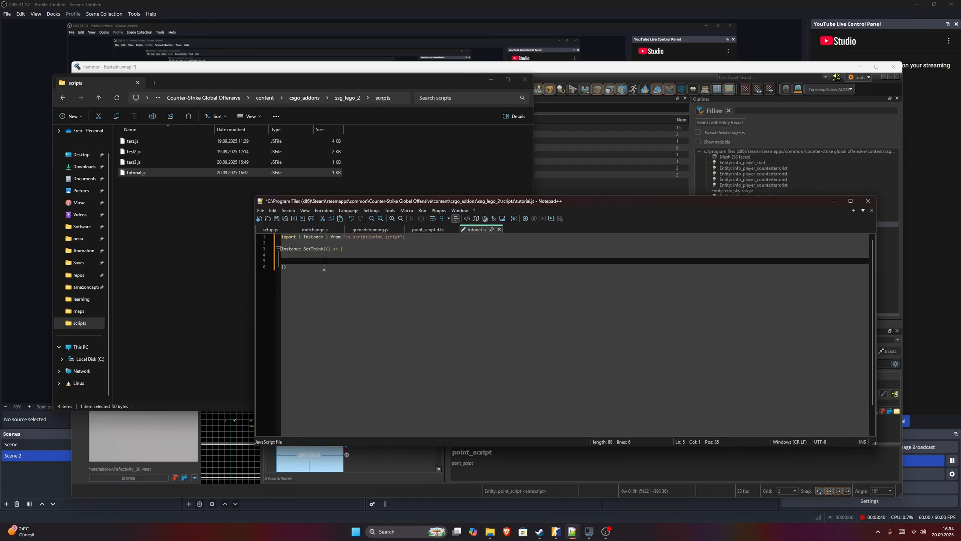
# - Write Instance.SetNextThink(Instance.GetGameTime()); in the callback and repeat it after the bracket
pyautogui.write('Instance.')
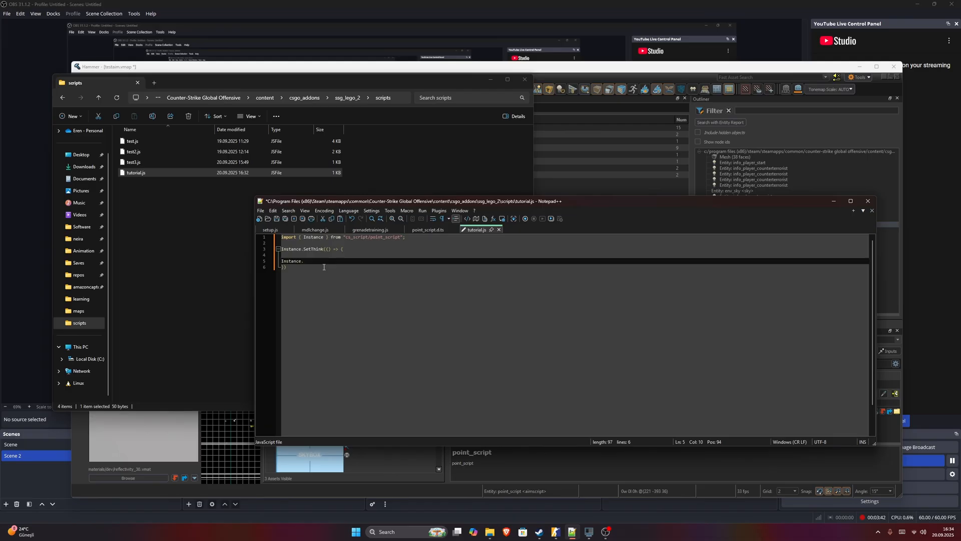
pyautogui.write('SetNextT')
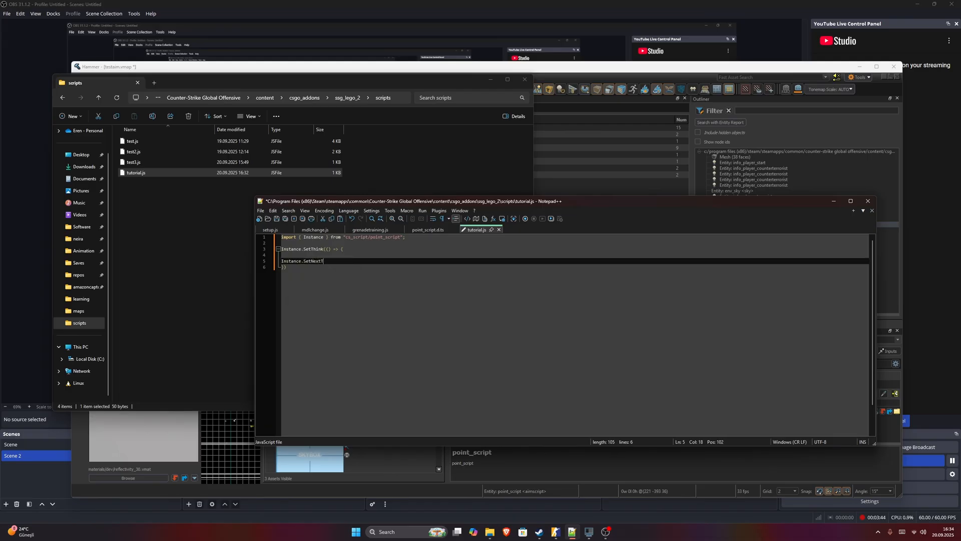
pyautogui.write('hink()')
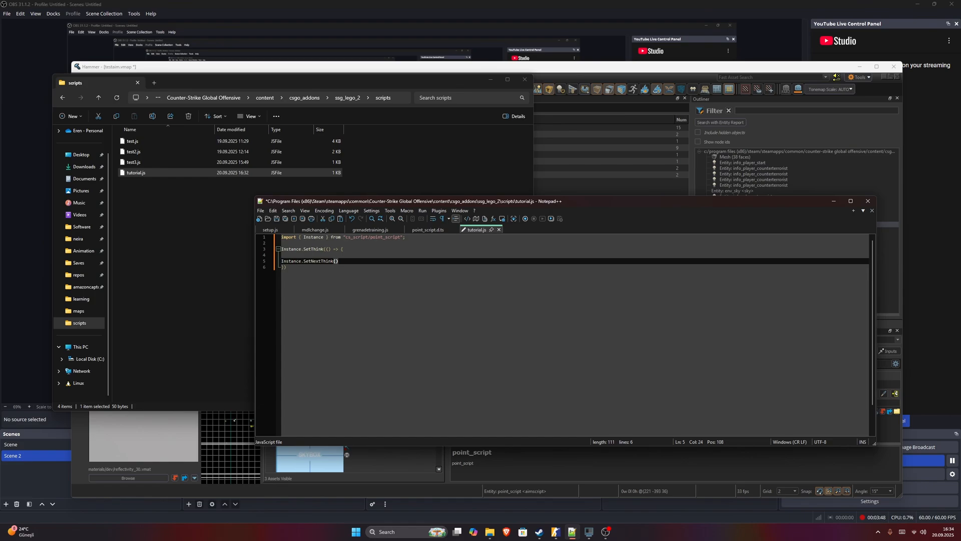
pyautogui.write('Instance.')
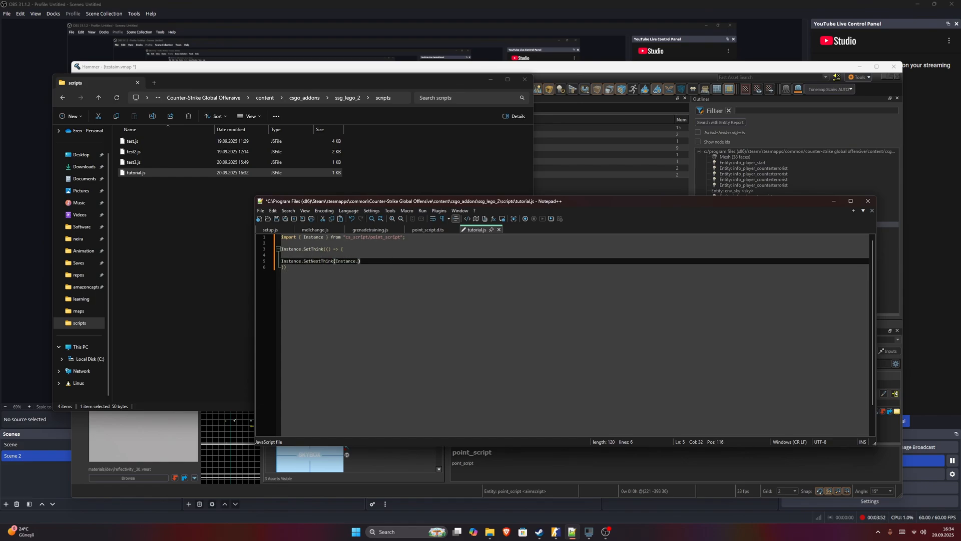
pyautogui.press('Backspace')
pyautogui.write('GetGameT')
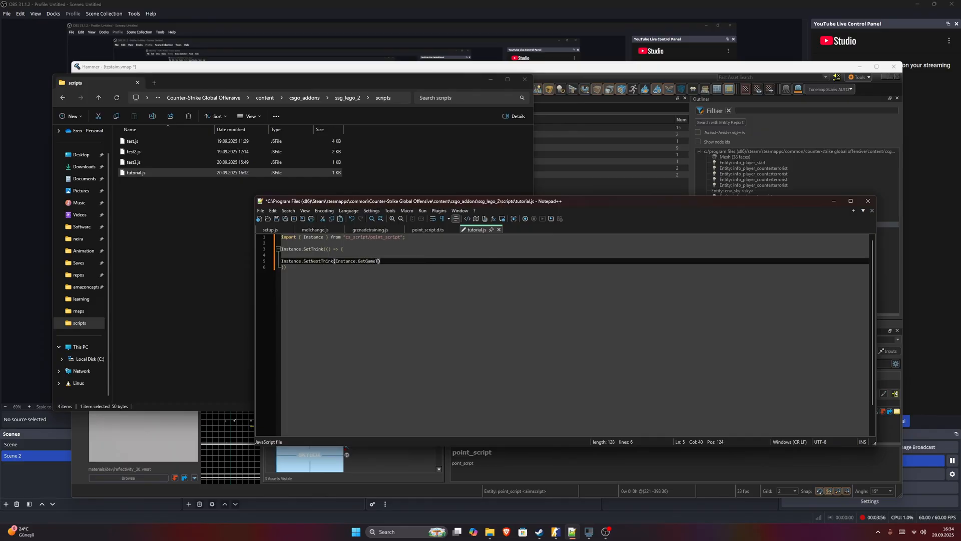
pyautogui.write('ime()')
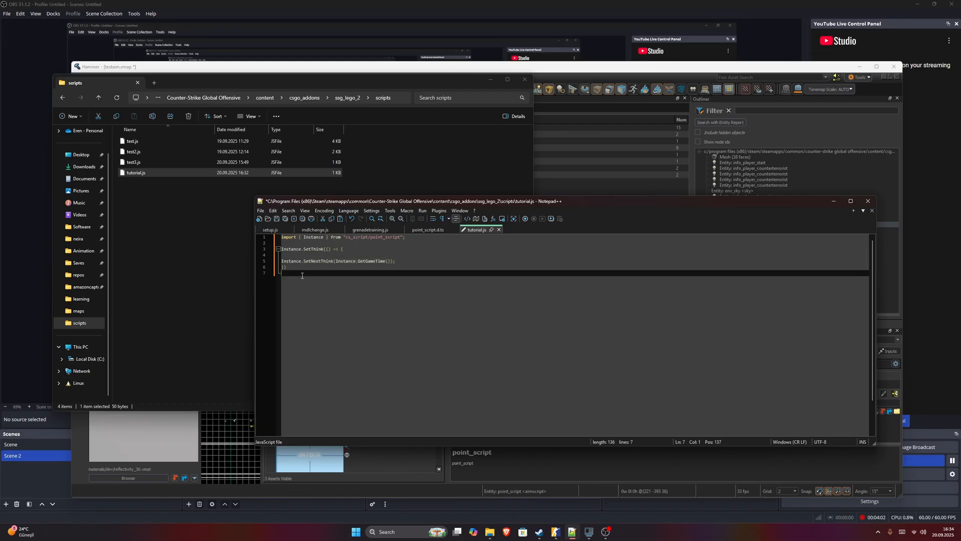
pyautogui.write('Instance.SetNextThink(Instance.GetGameTime());')
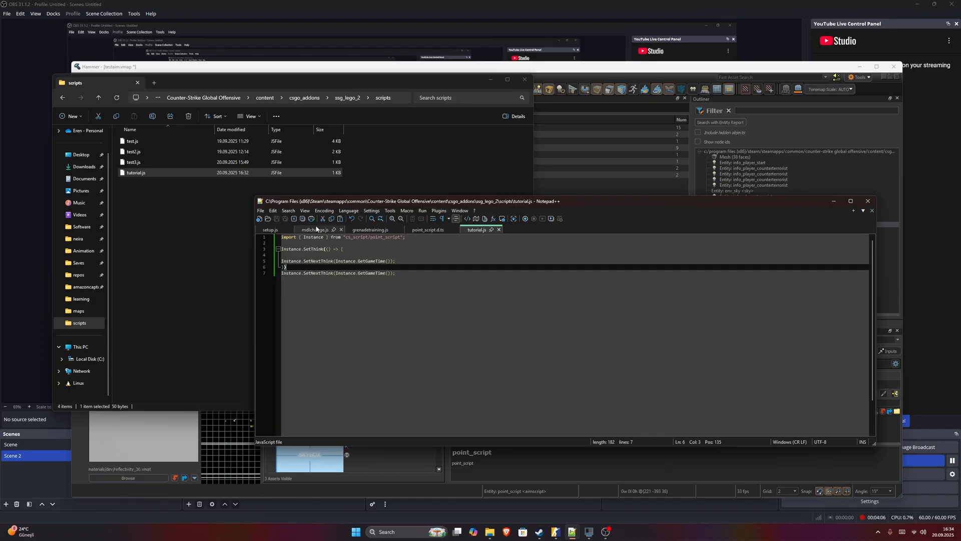
# - Review setup.js's DebugScreenText example, then come back to tutorial.js
pyautogui.click(269, 229)
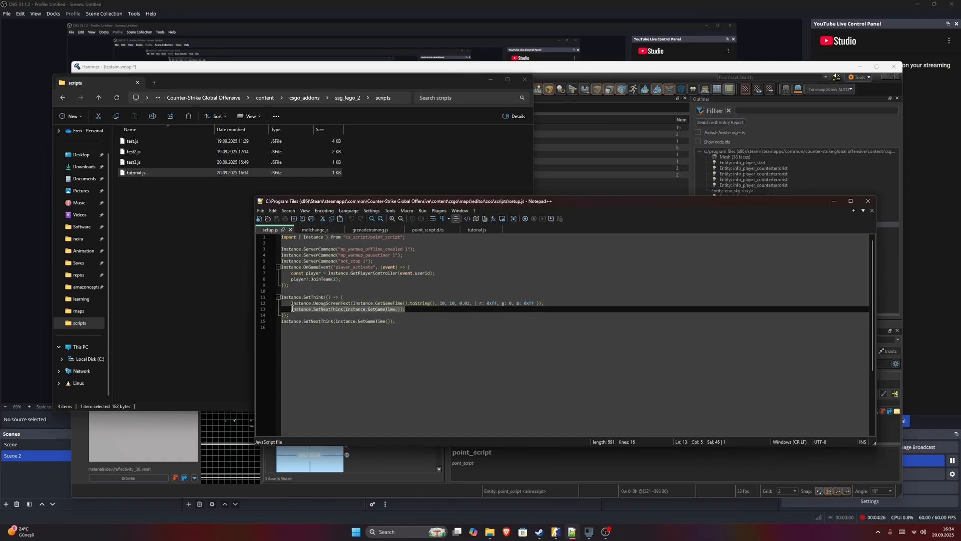
pyautogui.click(477, 230)
pyautogui.write('Instance.Debug')
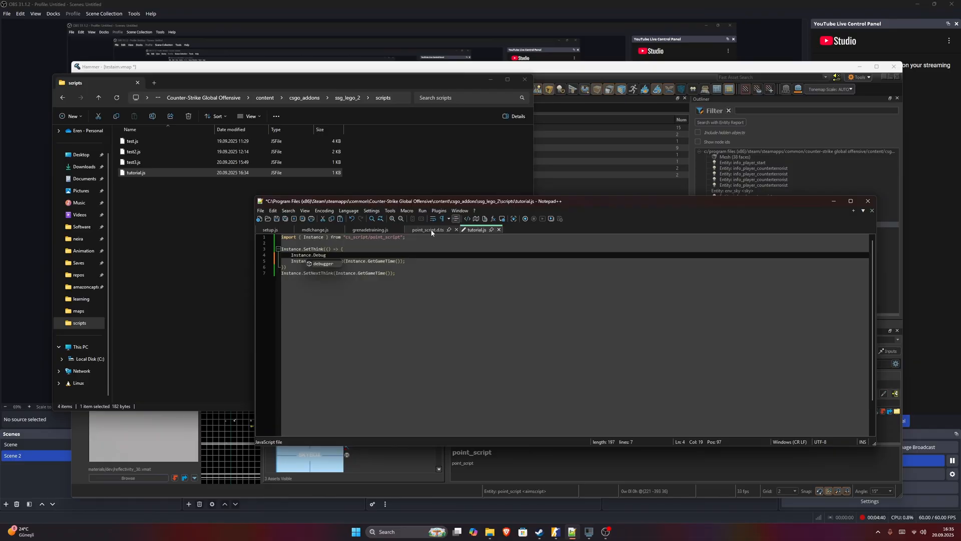
# - Check the DebugScreenText signature in point_script.d.ts and begin the call with a string argument
pyautogui.click(425, 229)
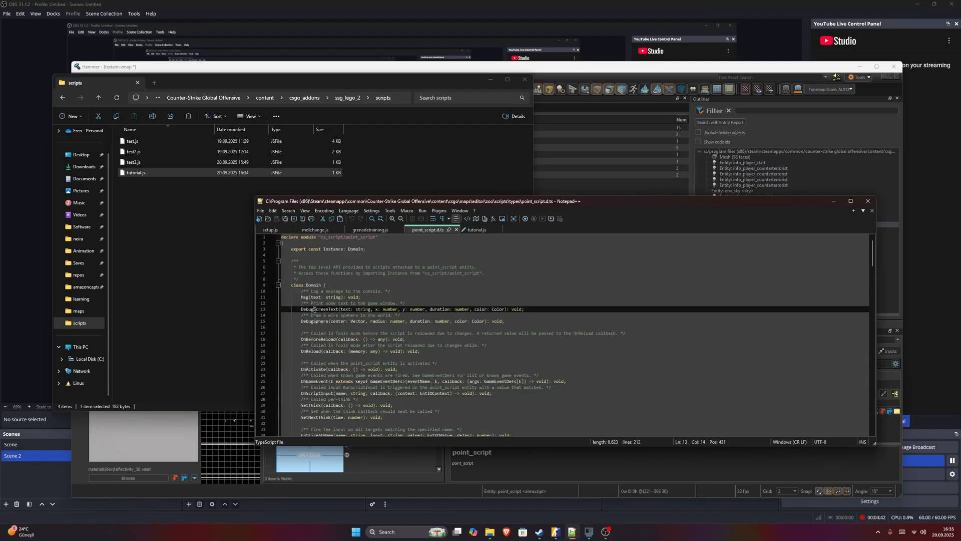
pyautogui.click(475, 229)
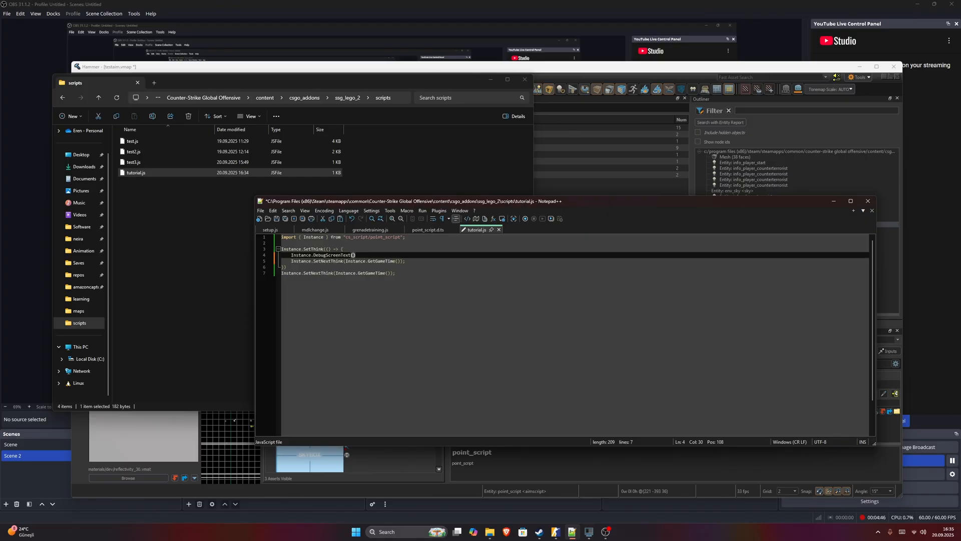
pyautogui.write('""')
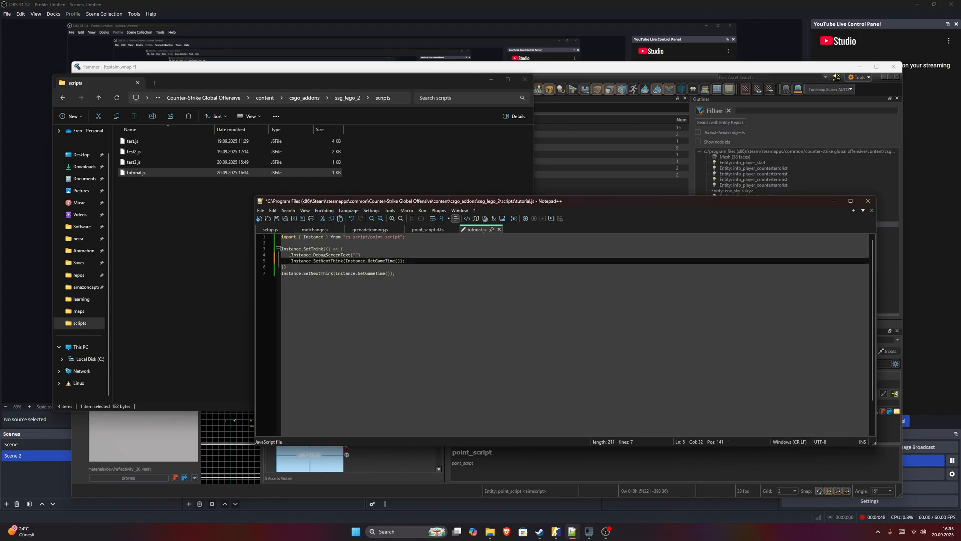
pyautogui.click(427, 229)
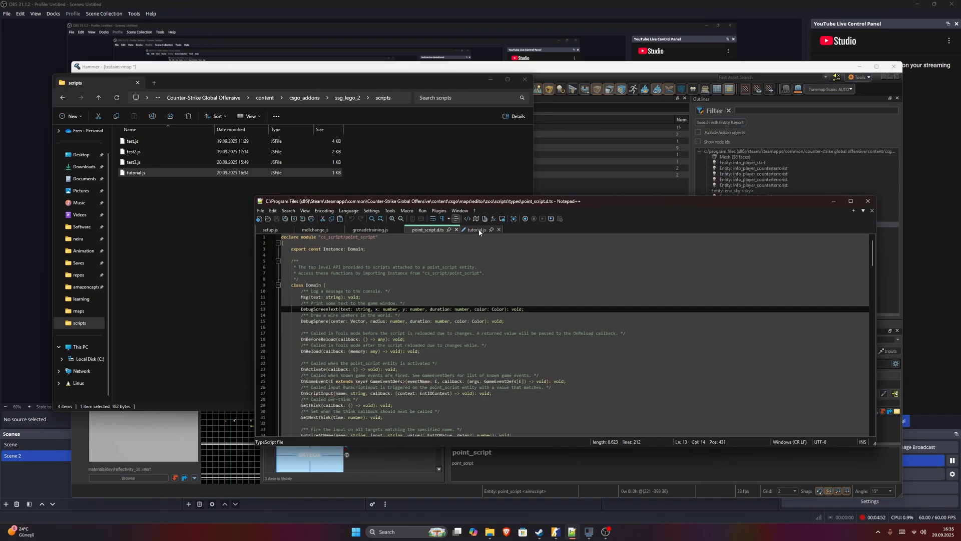
pyautogui.click(476, 230)
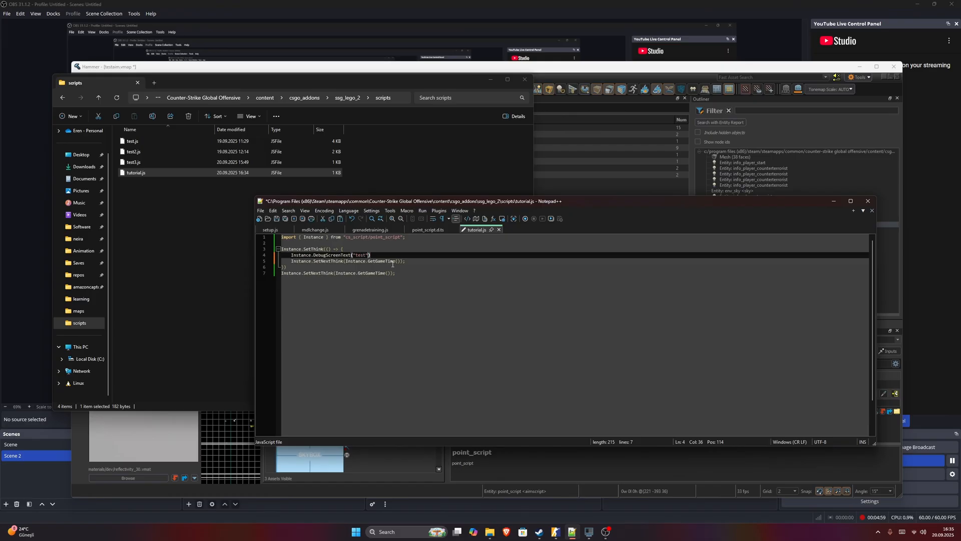
# - Fill in "test" at 10,10 for 0.01 seconds with color {r: 255, g: 0, b: 0}
pyautogui.write(',10,10')
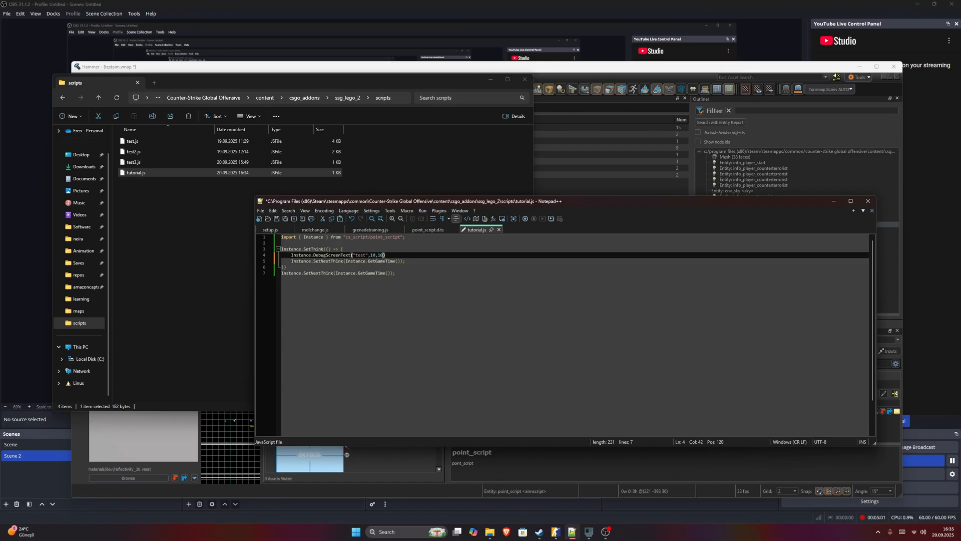
pyautogui.write('0.0')
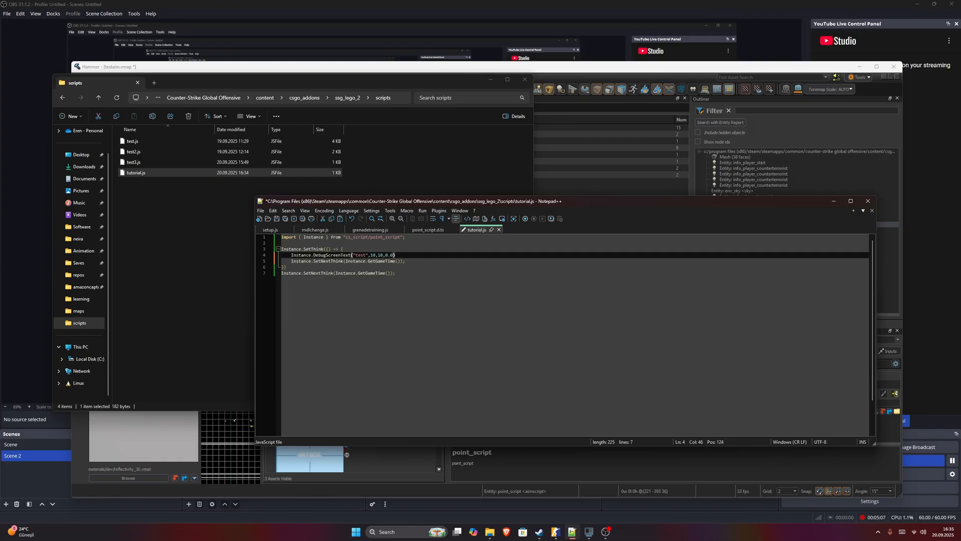
pyautogui.write('1,')
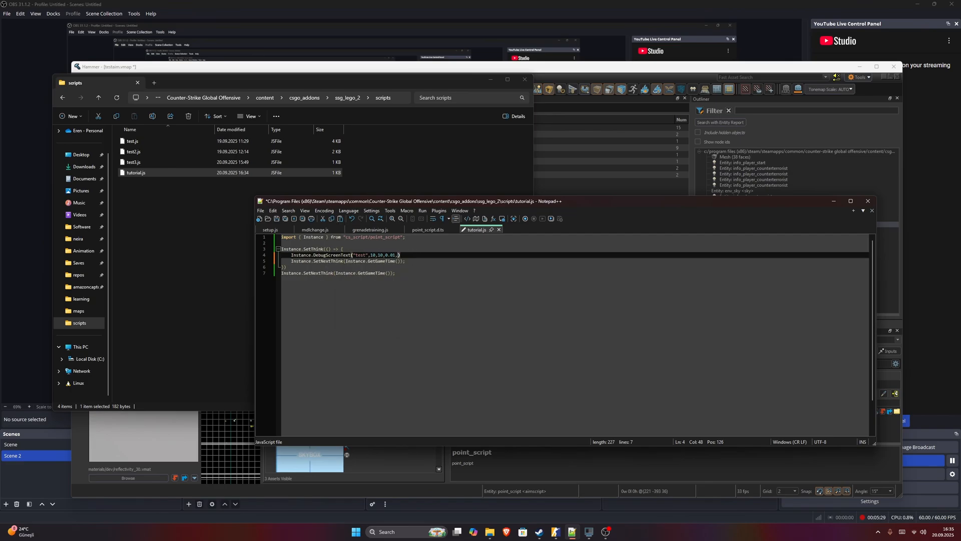
pyautogui.write('{}')
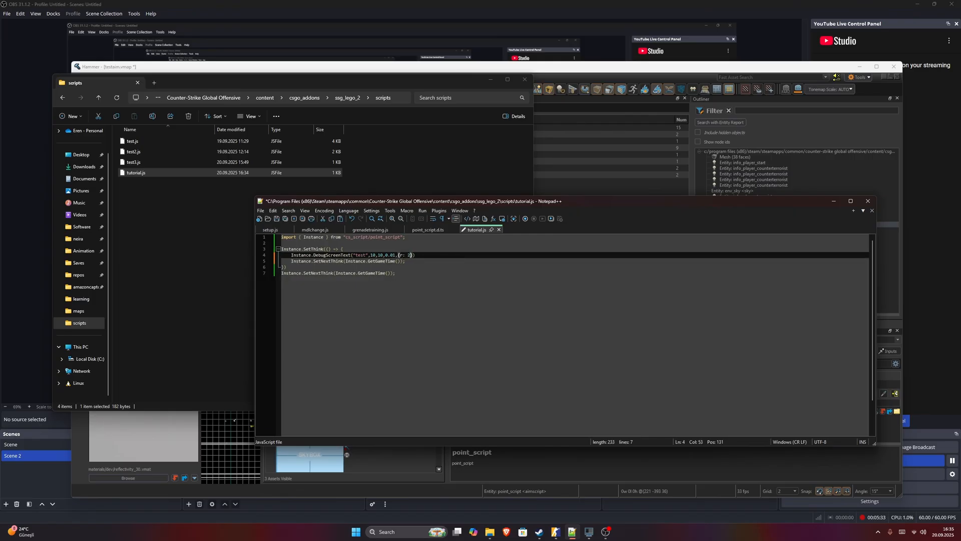
pyautogui.write('55,')
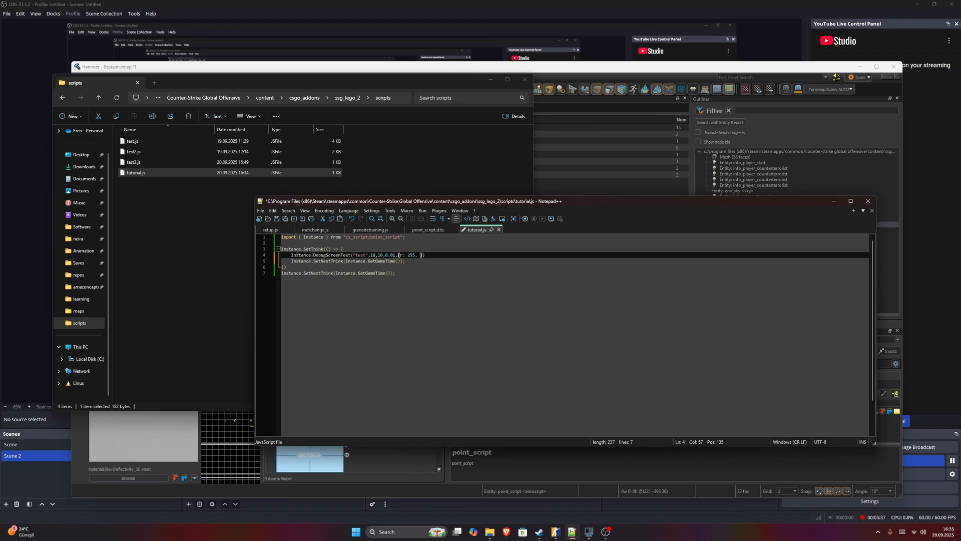
pyautogui.write('g: 0, b: 0')
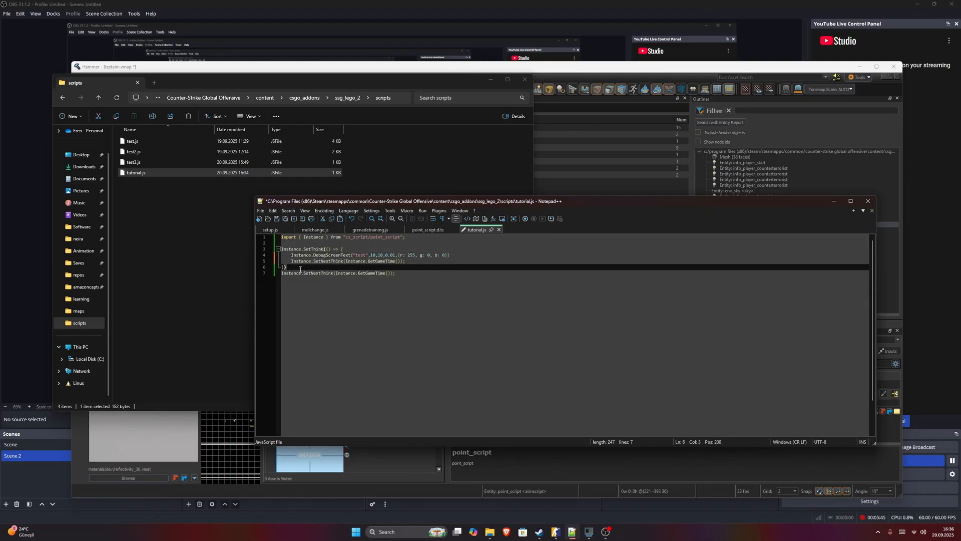
# - Save tutorial.js, then build the testaim map, saving its changes when prompted
pyautogui.press('ctrl+s')
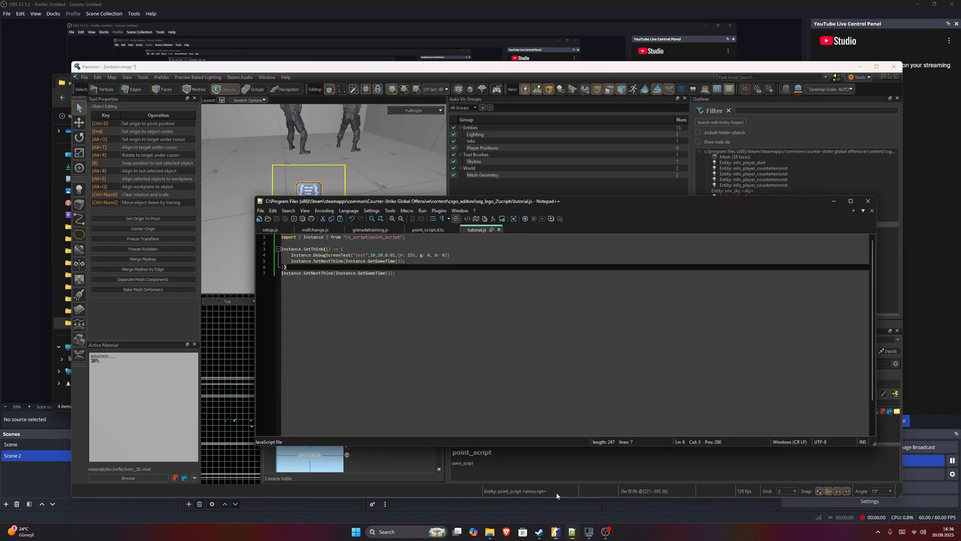
pyautogui.click(395, 273)
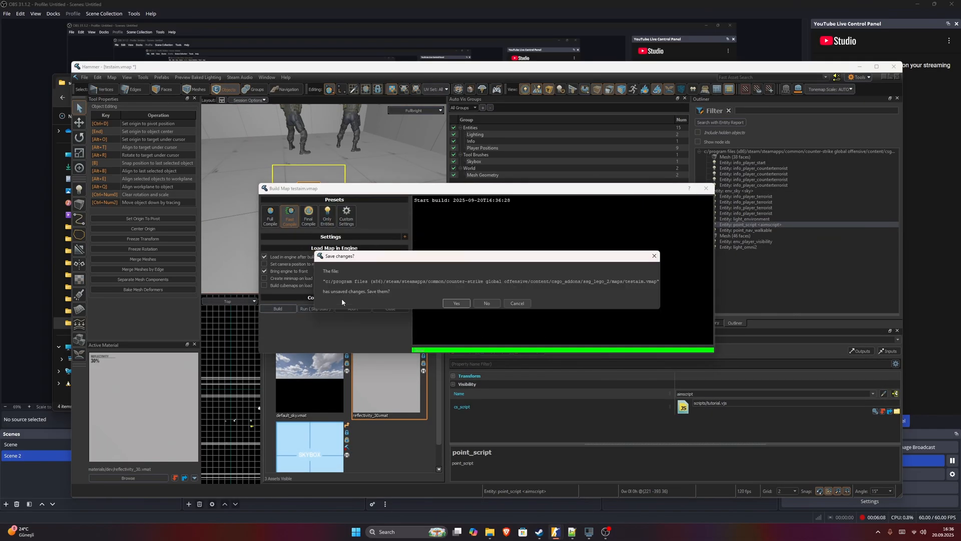
pyautogui.click(456, 303)
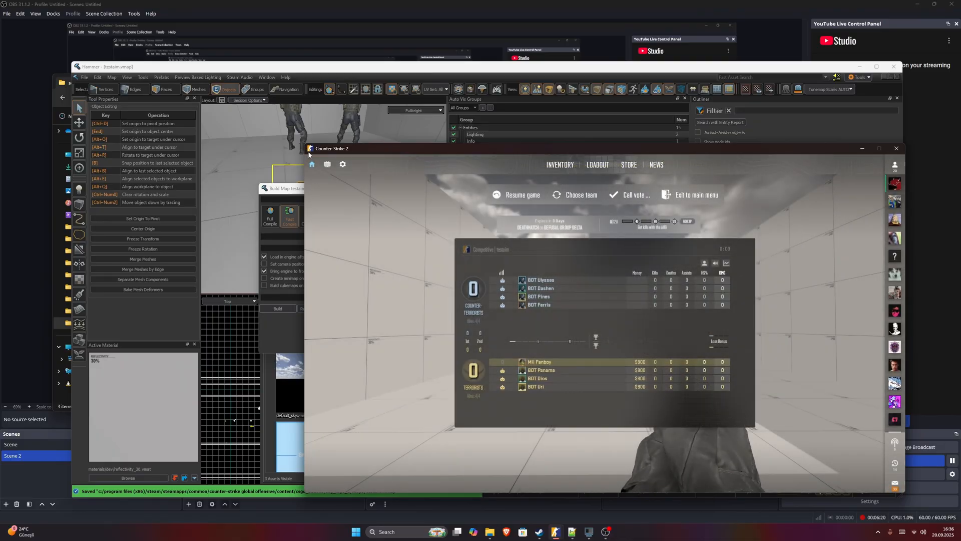
# - Switch from the running CS2 match back to the Notepad++ window with tutorial.js
pyautogui.click(520, 194)
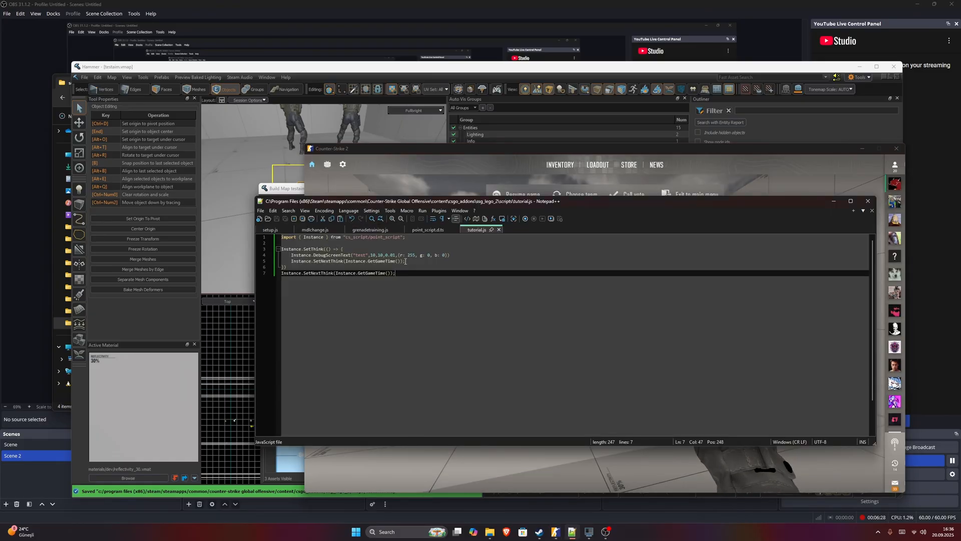
# - Try a duplicate DebugScreenText label, remove it, and set the duration to 1 second
pyautogui.click(449, 255)
pyautogui.write('Instance.DebugScreenText("abc",10,10,0.01,{r: 255, g: 0, b: 0})')
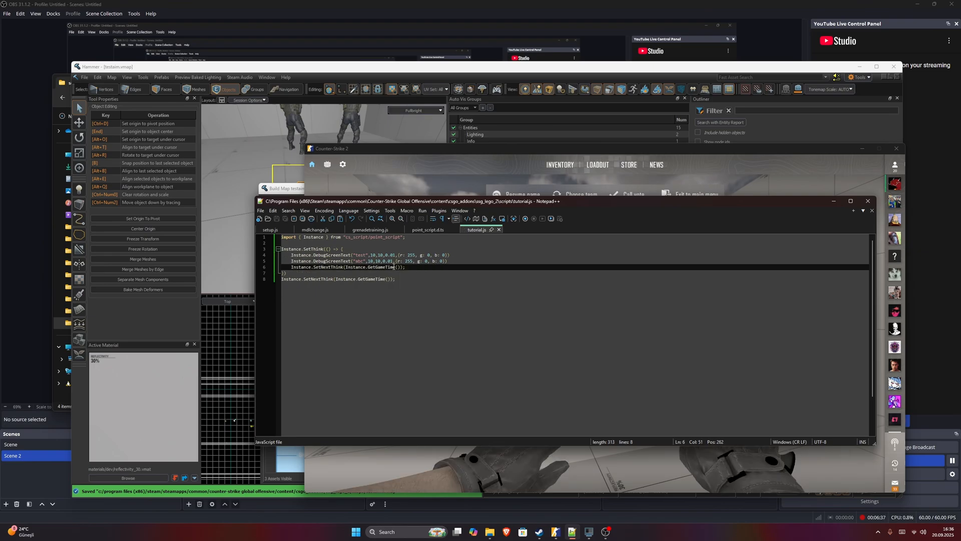
pyautogui.click(366, 255)
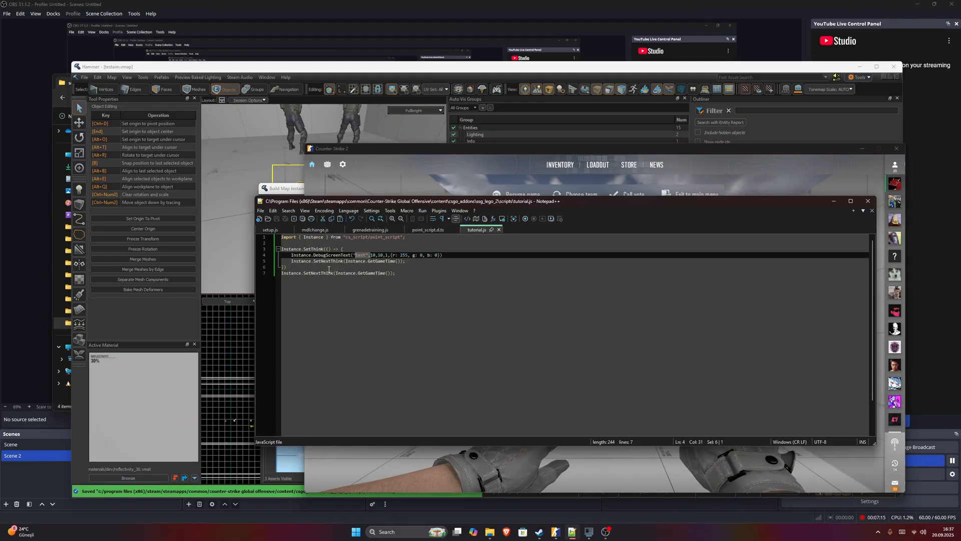
pyautogui.click(440, 254)
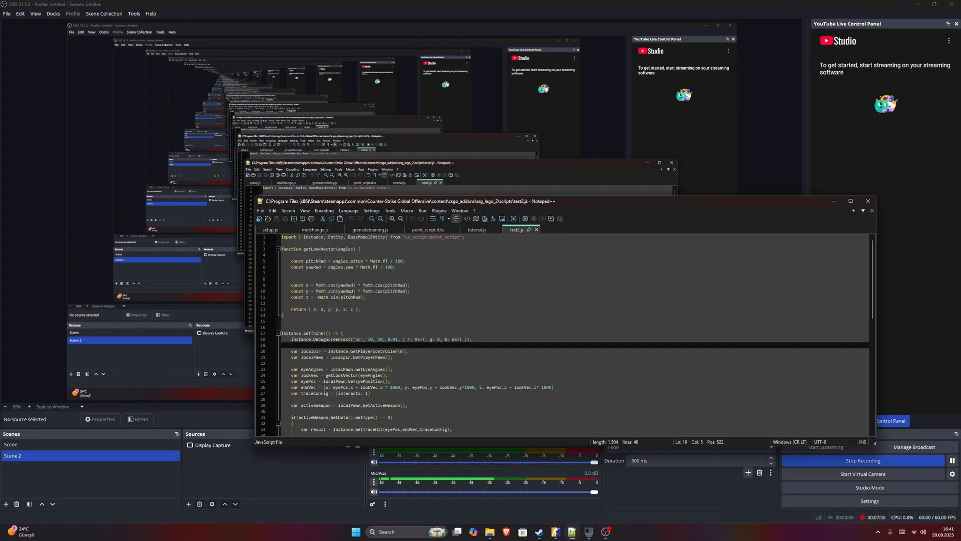
# - Scroll through the test2.js glow script before switching to Counter-Strike 2
pyautogui.scroll(-3)
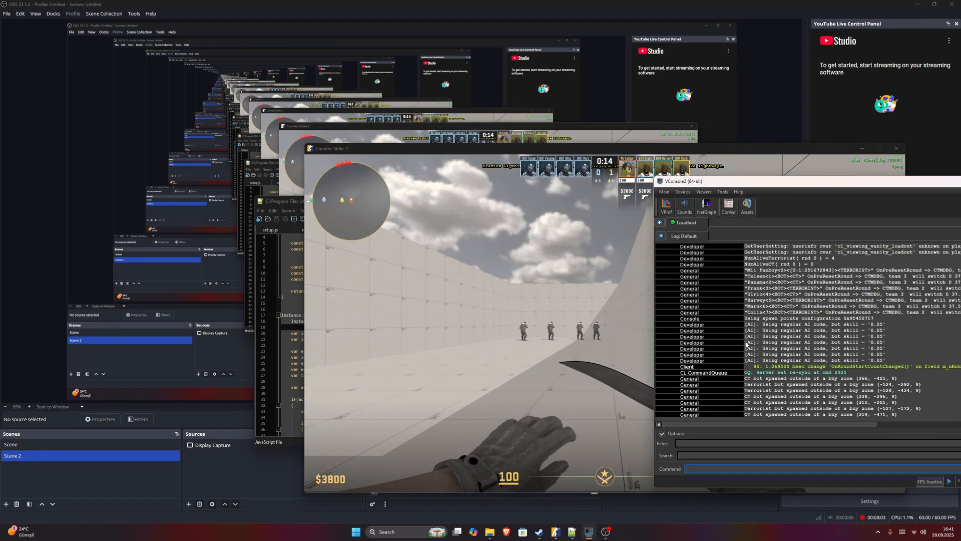
# - Run 'give weapon_taser' in VConsole2 to give the player a taser
pyautogui.write('give weapon_taser')
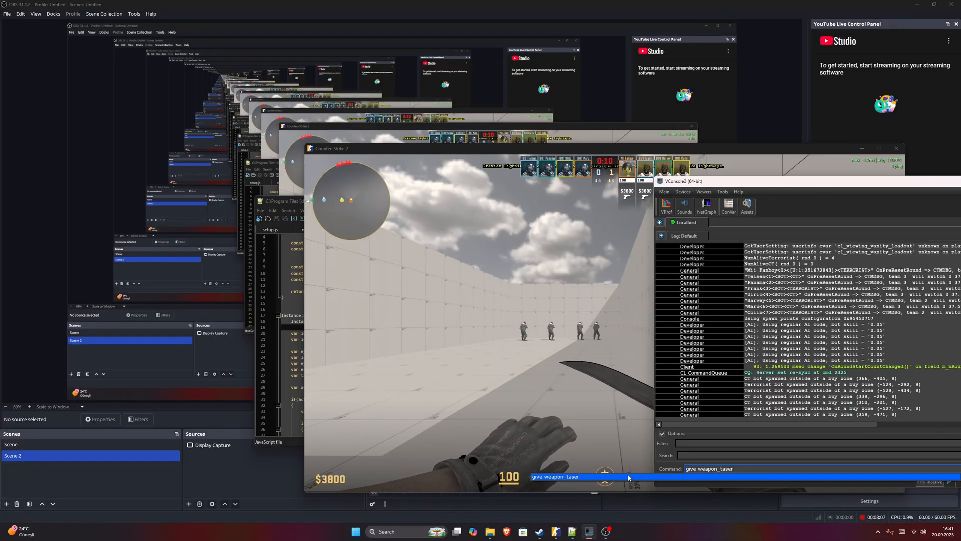
pyautogui.press('Return')
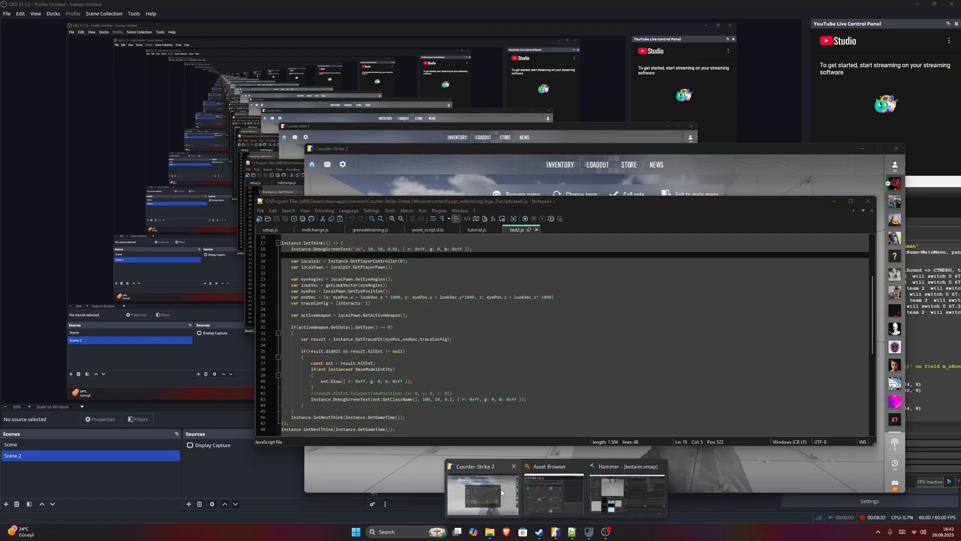
# - Delete the empty line after DebugScreenText in test2.js's SetThink callback
pyautogui.click(481, 488)
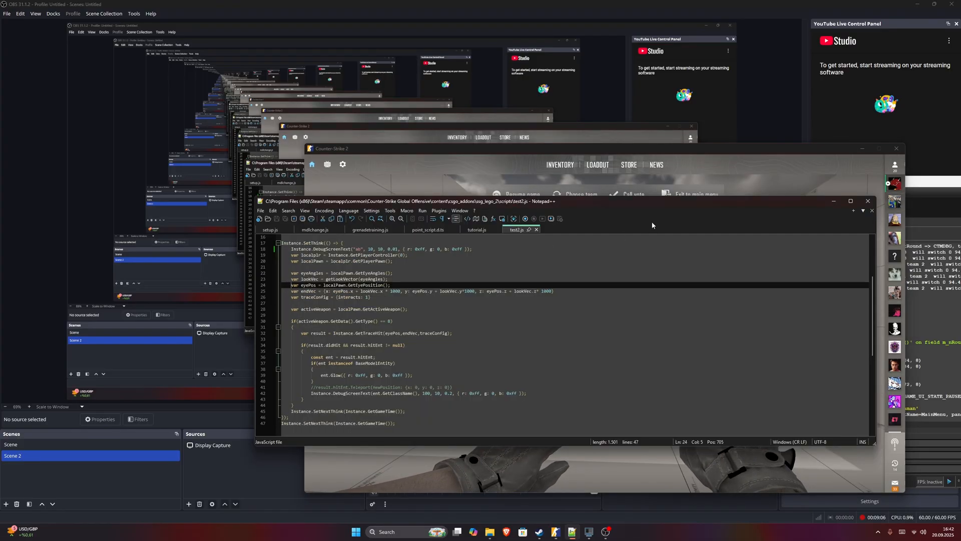
pyautogui.moveTo(406, 297)
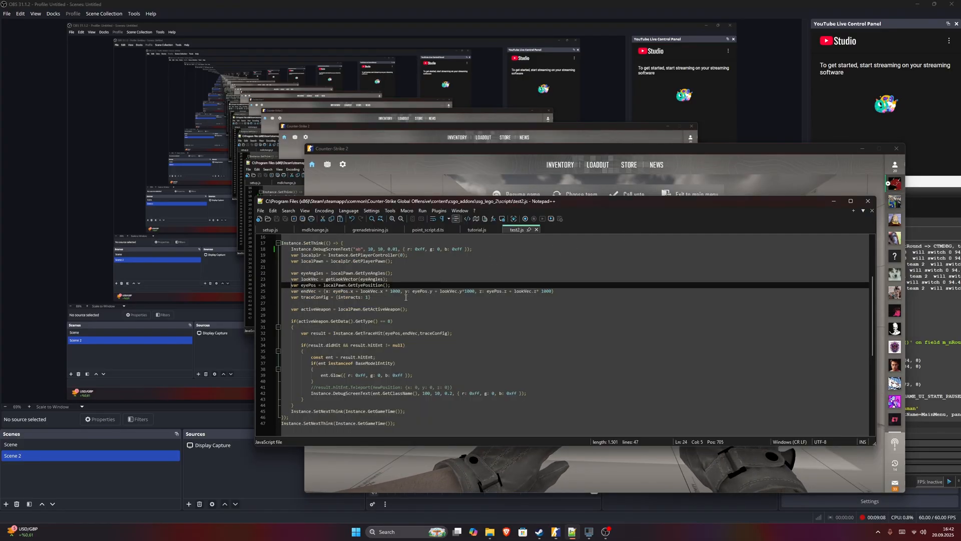